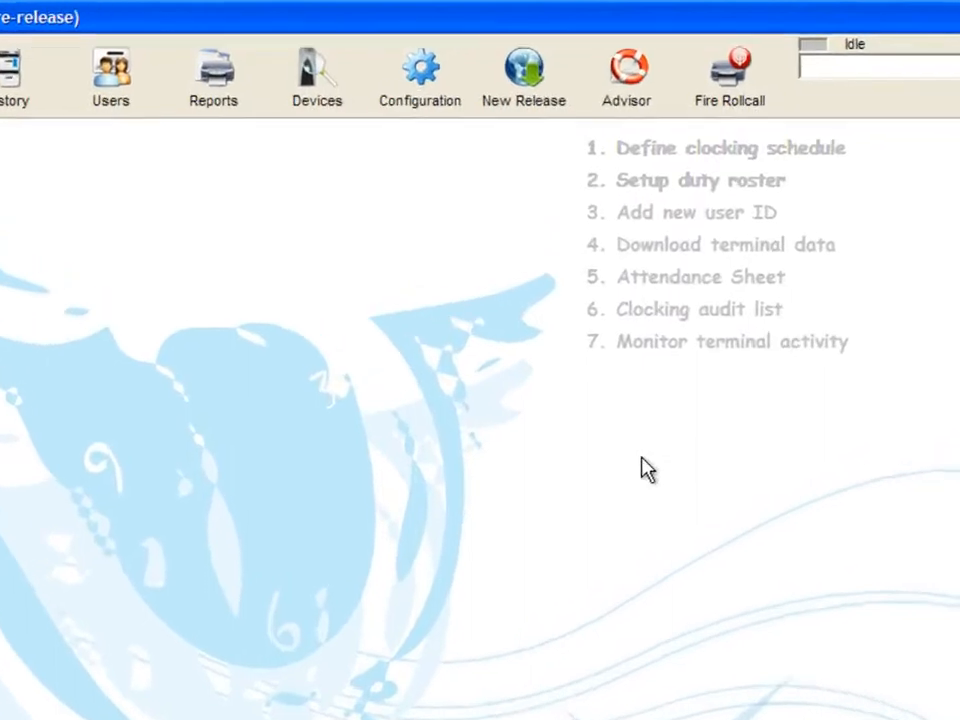
# - Select the Change password component from the System Configuration list
pyautogui.click(418, 70)
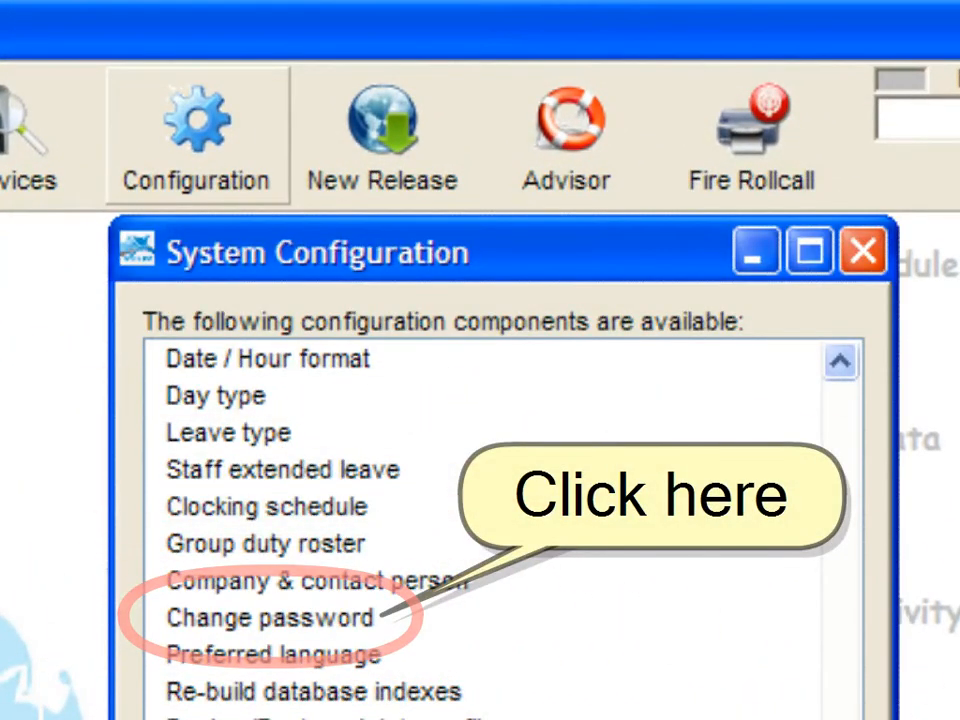
pyautogui.click(267, 618)
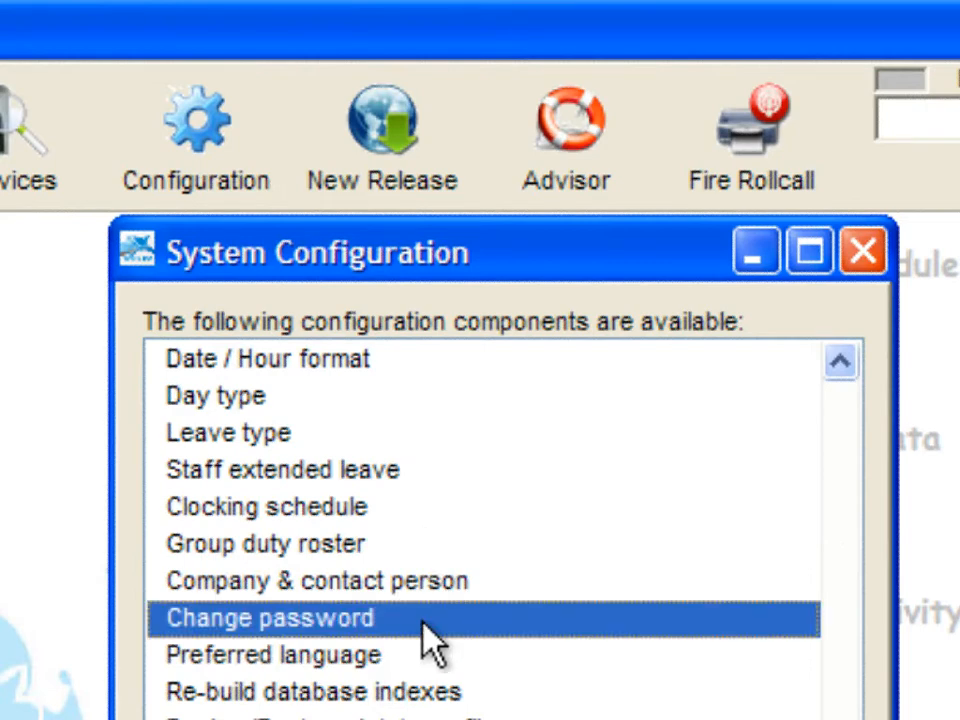
# - Enter and confirm new Login and Administrator passwords, then close the Change Password dialog
pyautogui.doubleClick(280, 616)
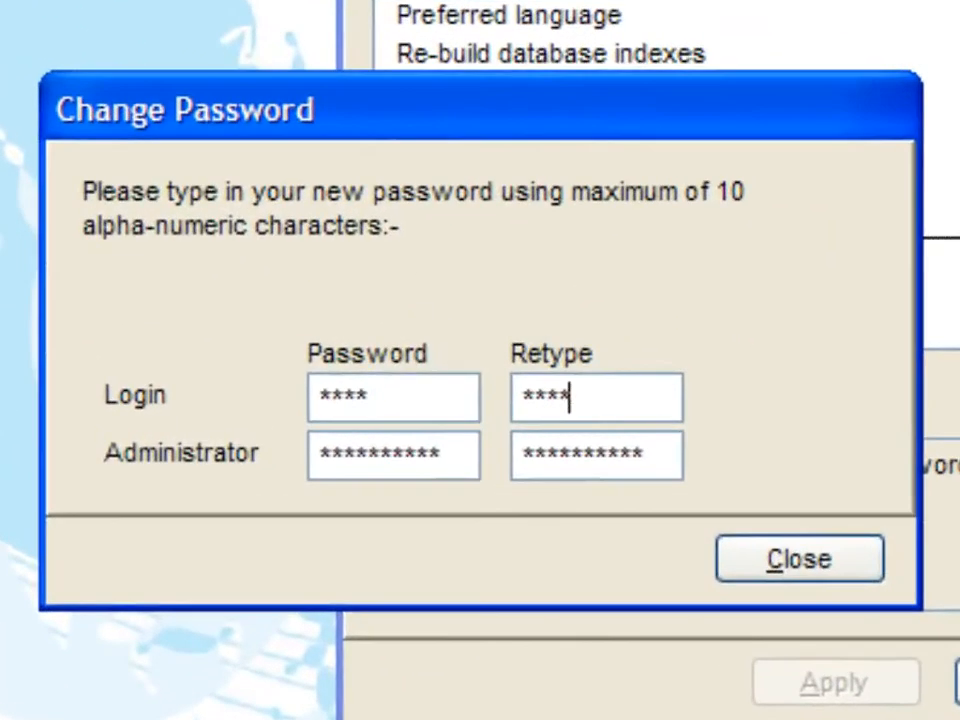
pyautogui.tripleClick(393, 455)
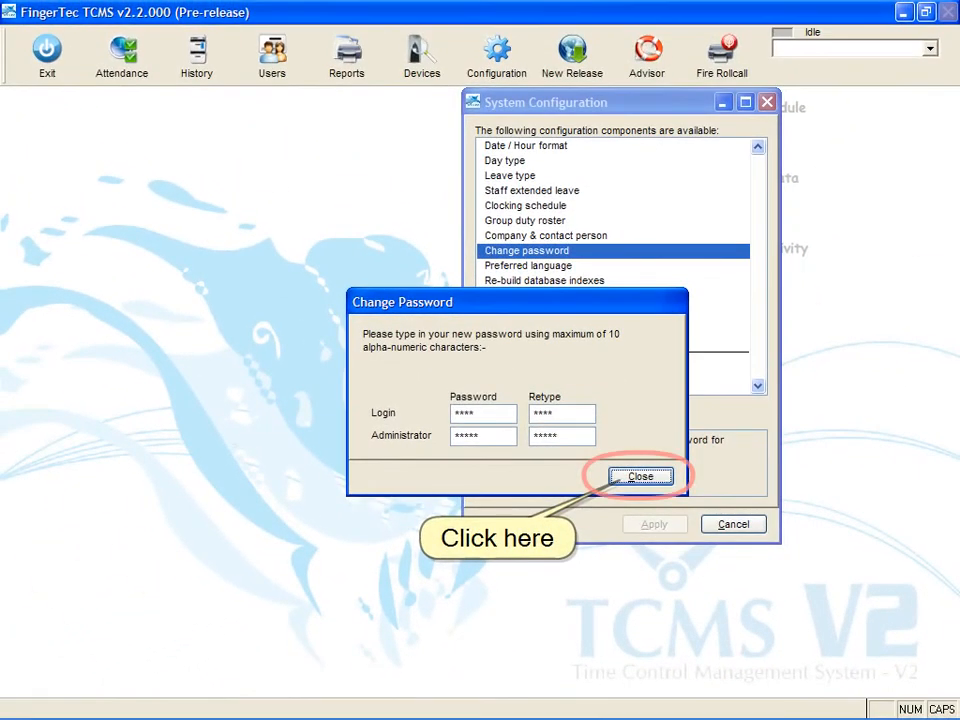
pyautogui.click(640, 477)
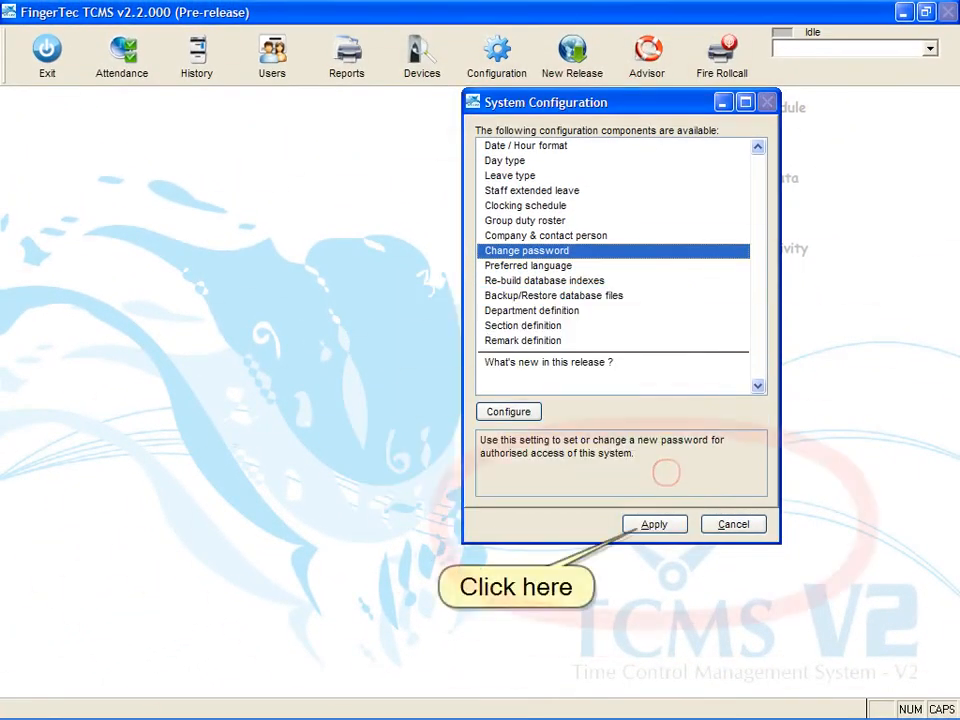